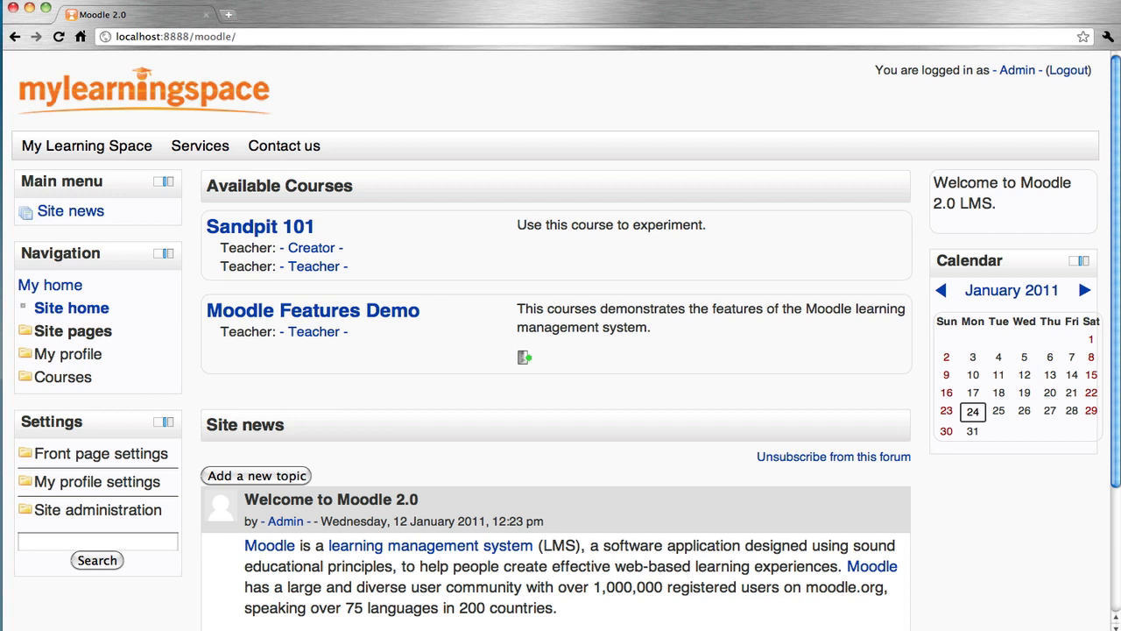
{"action": "mouse_move", "coordinate": [551, 11]}
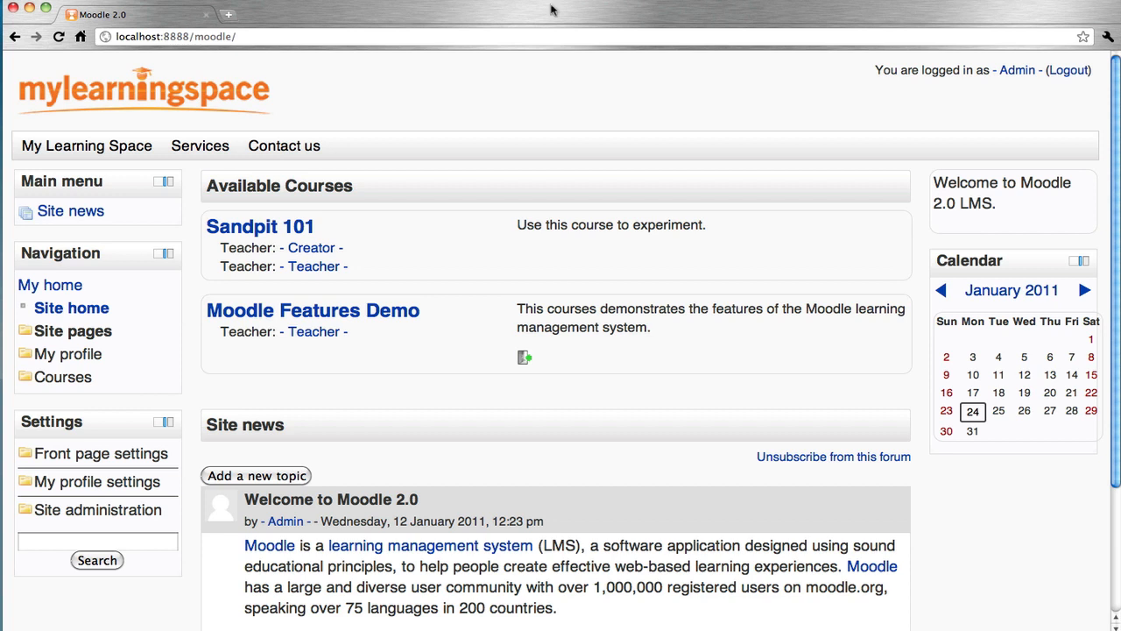
- Navigate Site administration > Users > Accounts to reach the Upload users page
{"action": "left_click", "coordinate": [100, 508]}
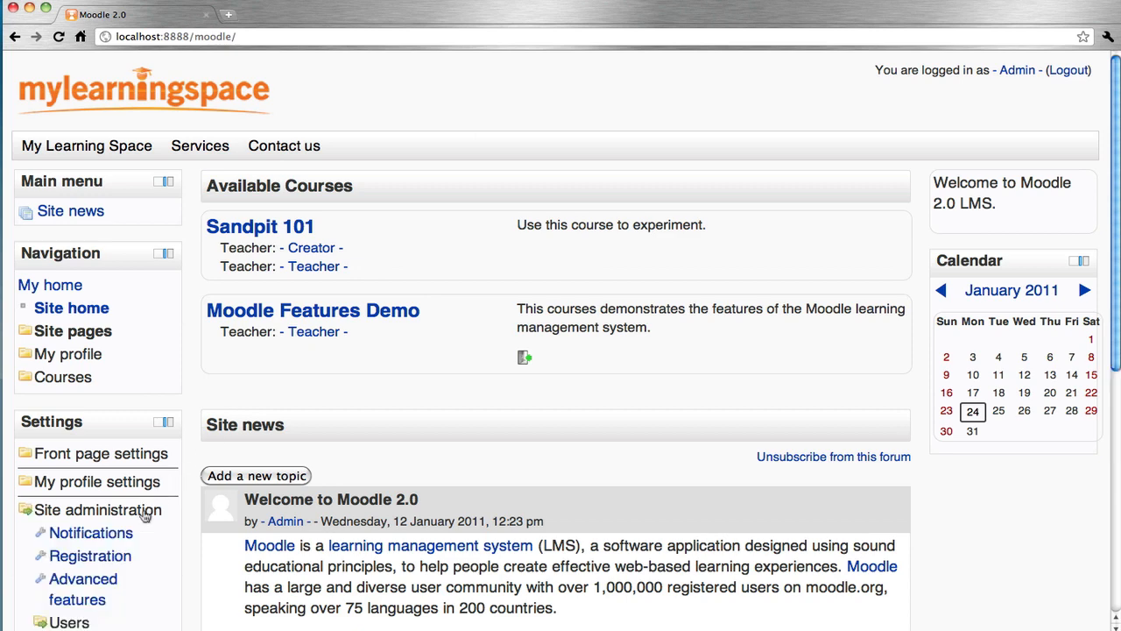
{"action": "scroll", "scroll_direction": "down", "scroll_amount": 3}
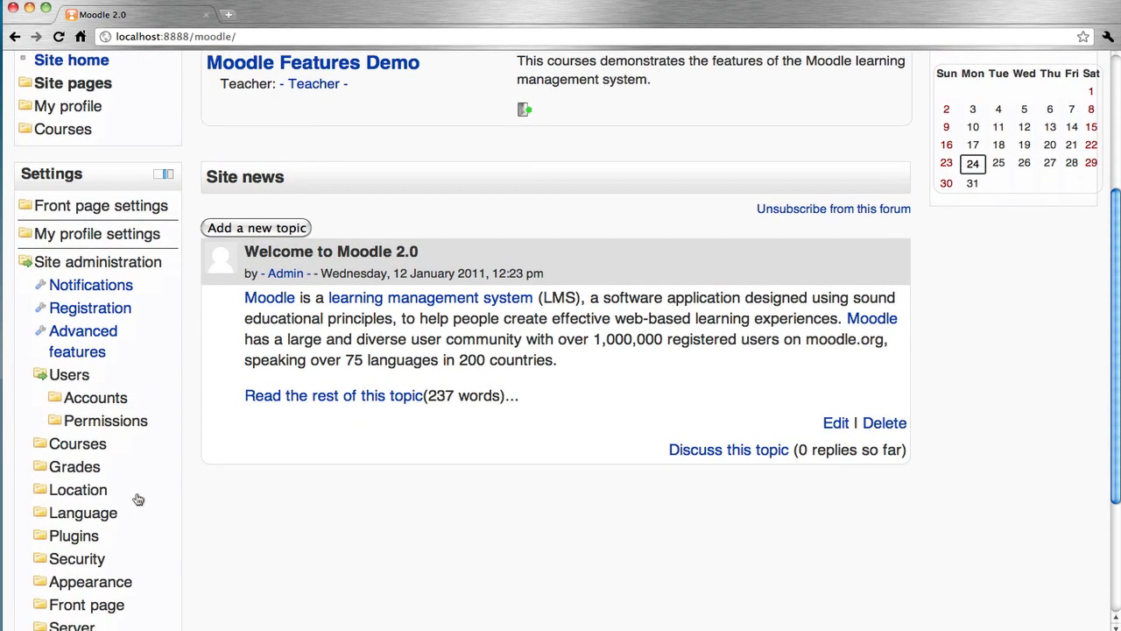
{"action": "mouse_move", "coordinate": [123, 397]}
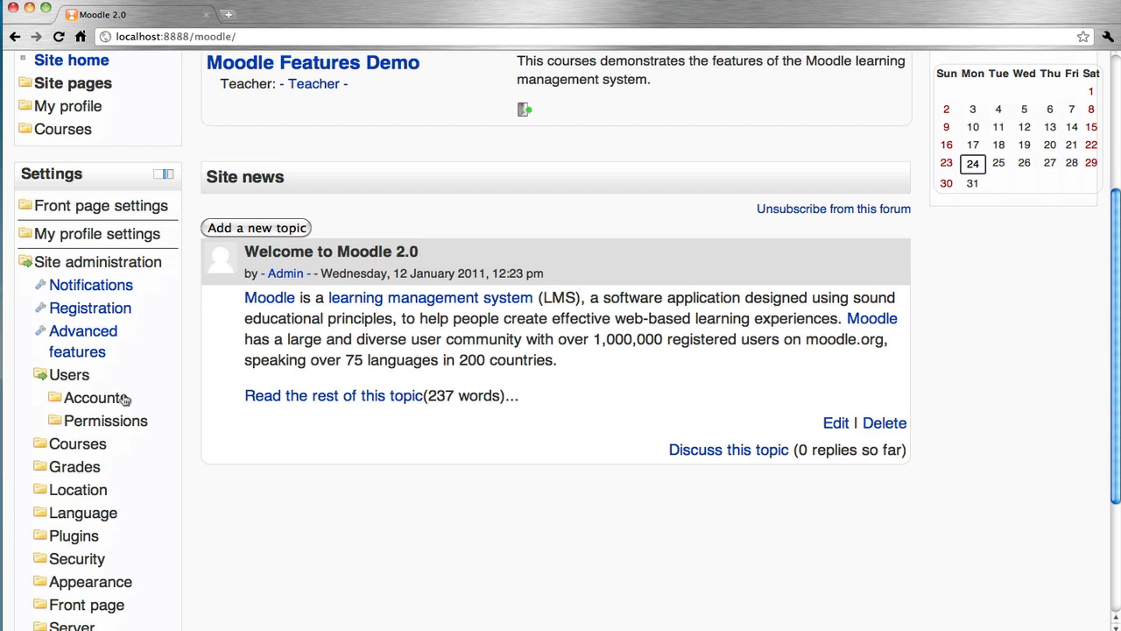
{"action": "left_click", "coordinate": [95, 395]}
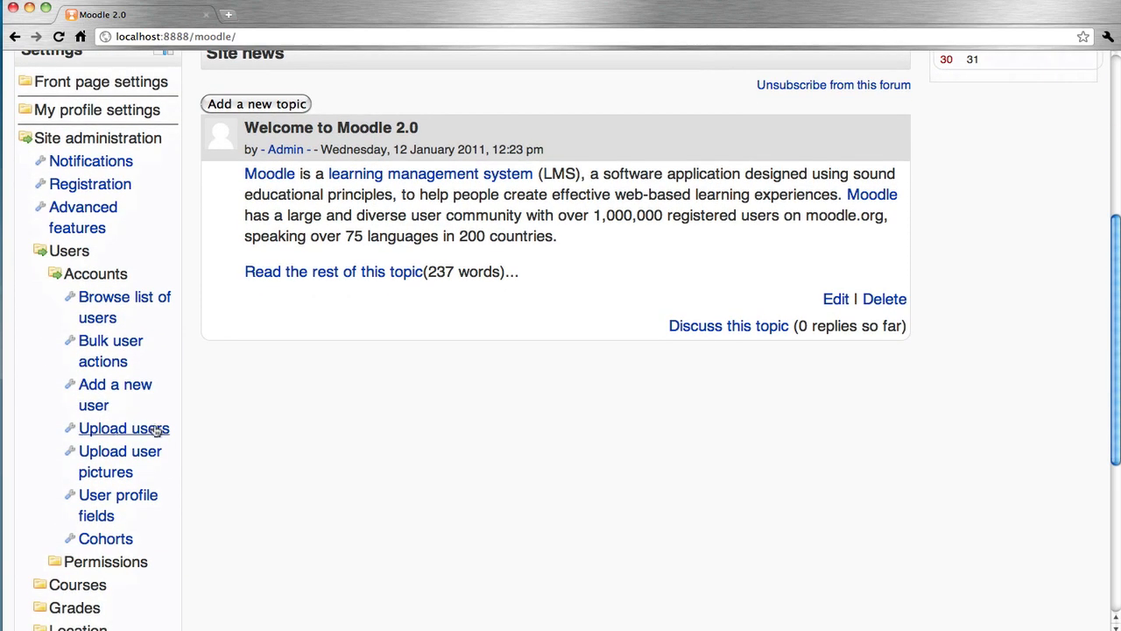
{"action": "left_click", "coordinate": [123, 428]}
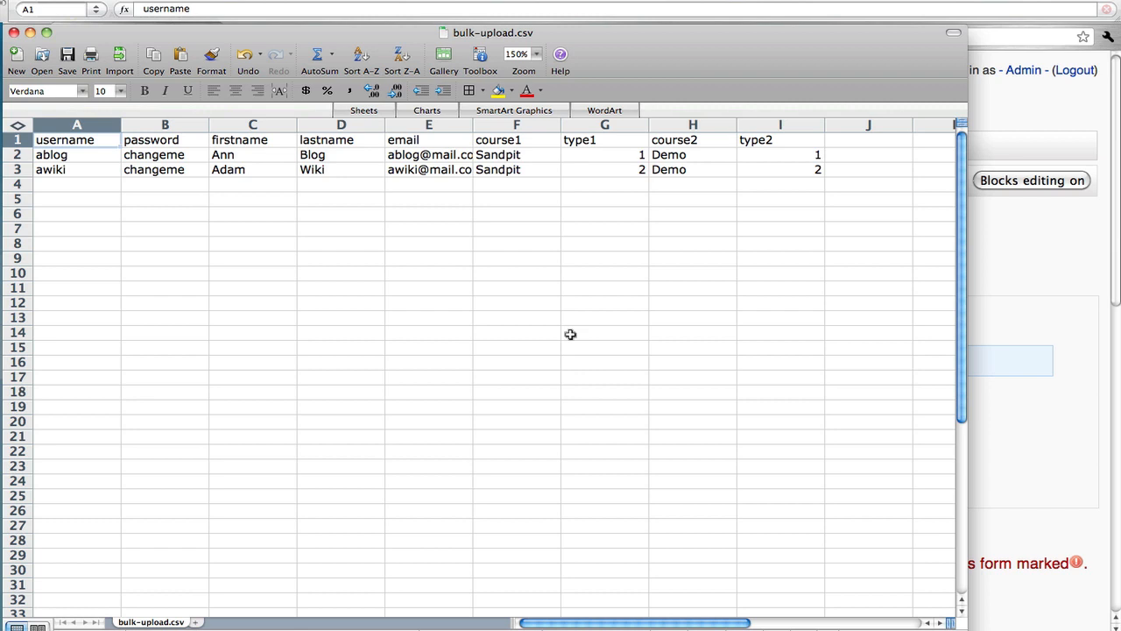
{"action": "mouse_move", "coordinate": [77, 140]}
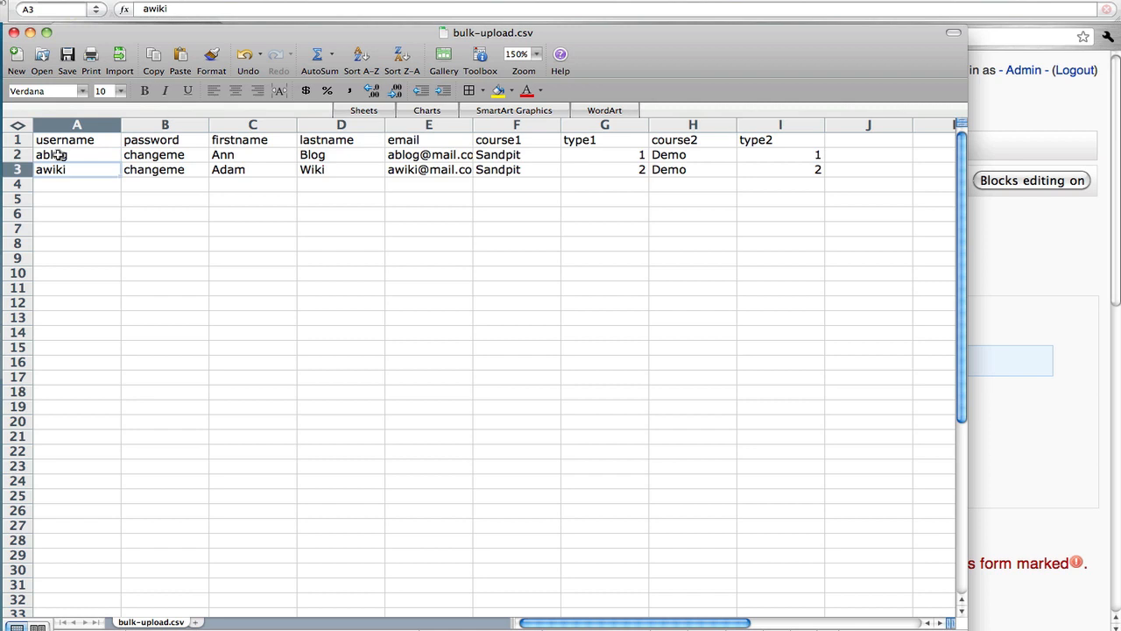
- Review the CSV header columns: username, email, course1, type1 and course2
{"action": "left_click", "coordinate": [63, 140]}
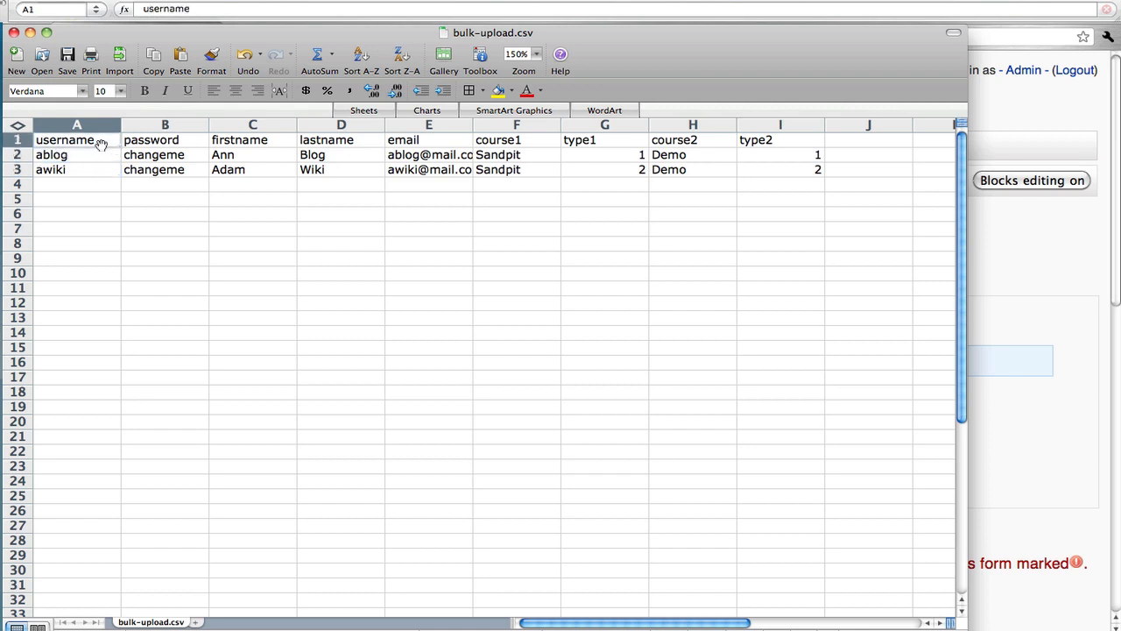
{"action": "mouse_move", "coordinate": [123, 140]}
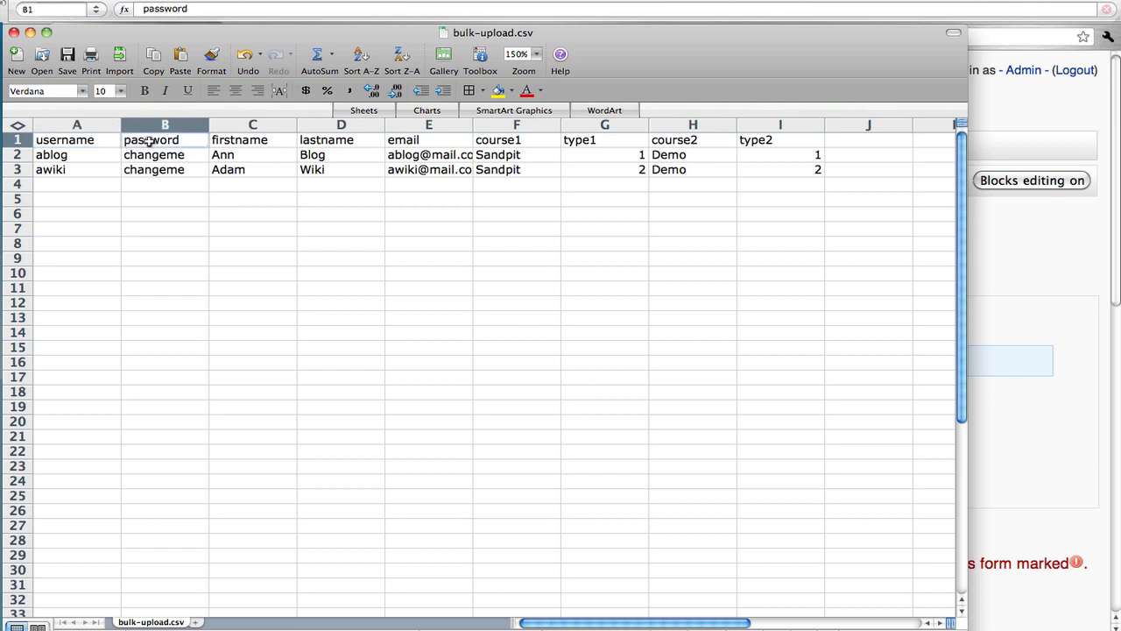
{"action": "left_click", "coordinate": [427, 140]}
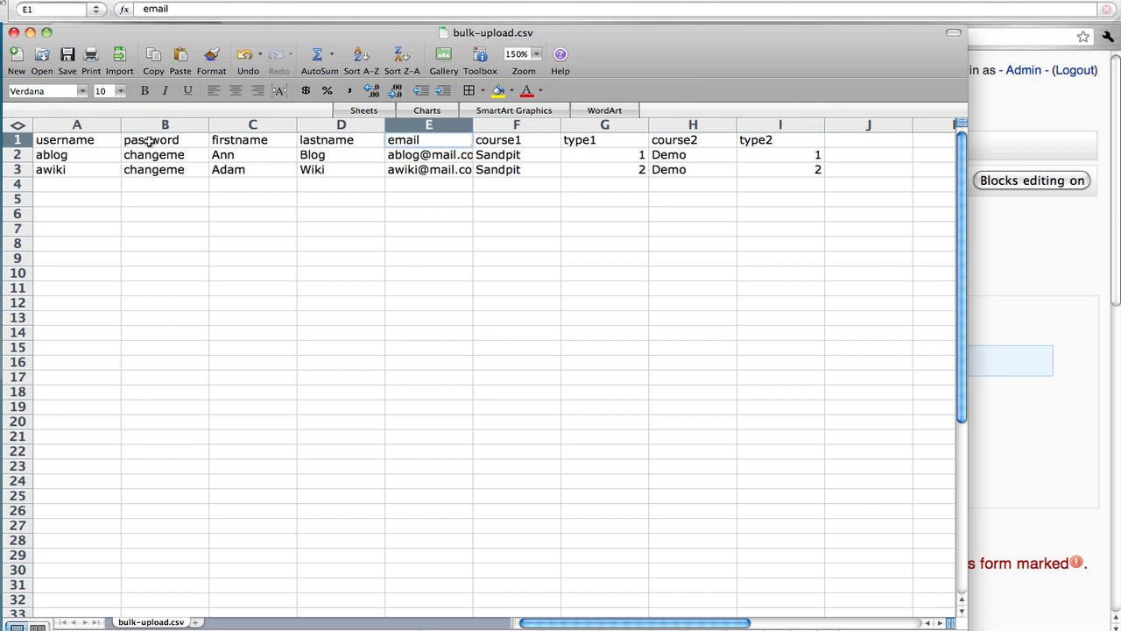
{"action": "left_click", "coordinate": [515, 140]}
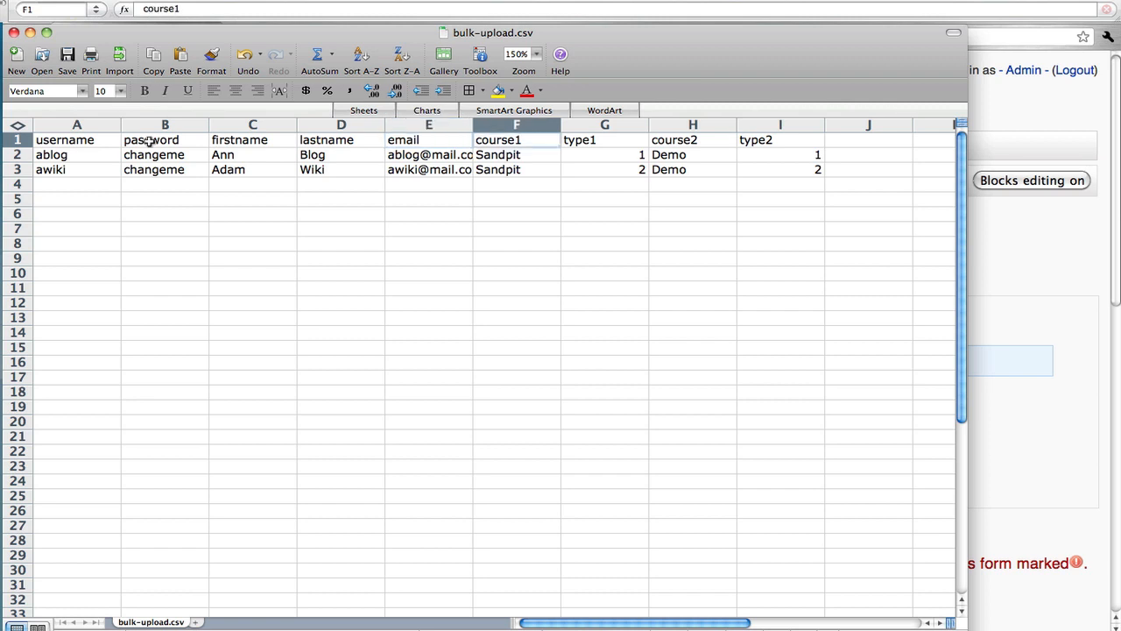
{"action": "left_click", "coordinate": [578, 140]}
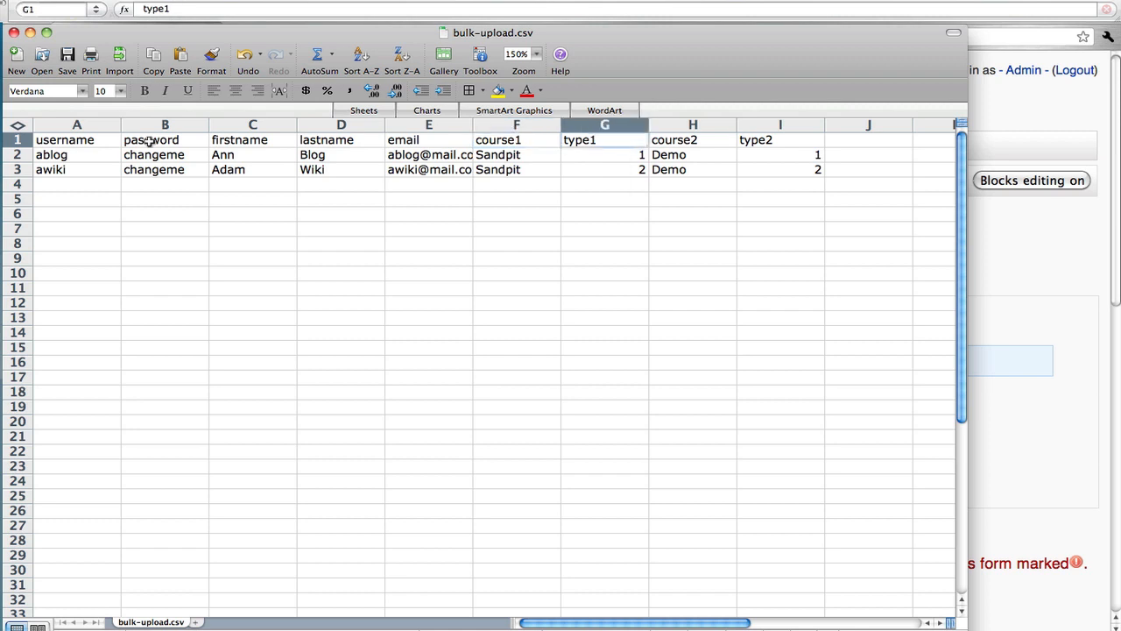
{"action": "left_click", "coordinate": [693, 140]}
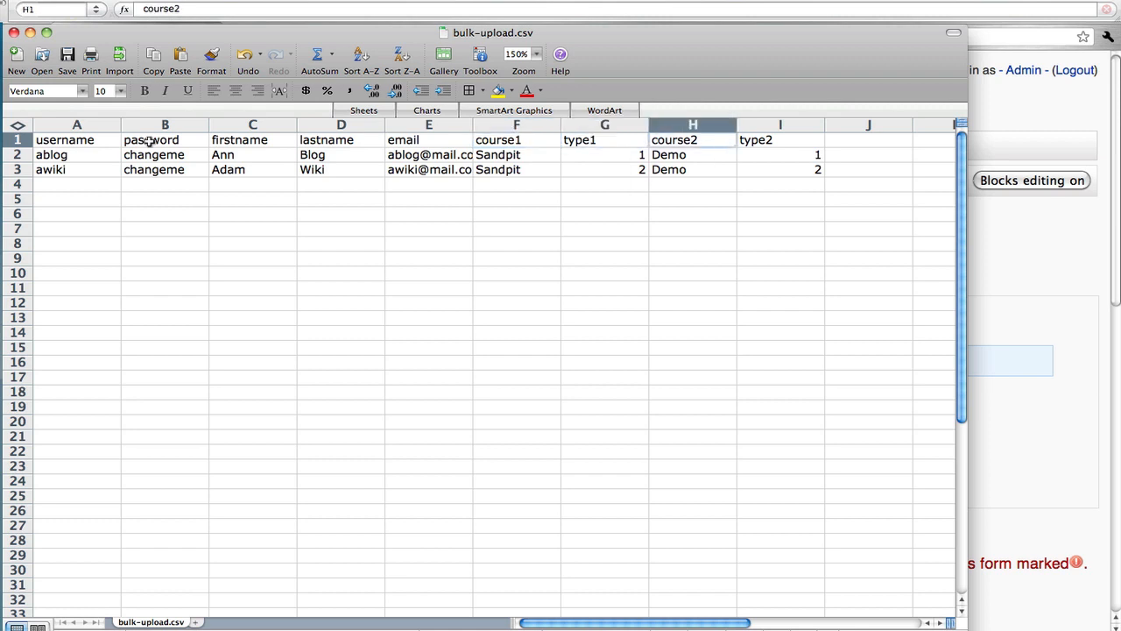
- Review the ablog row's Sandpit course enrolment, enrolment type and username
{"action": "left_click", "coordinate": [515, 141]}
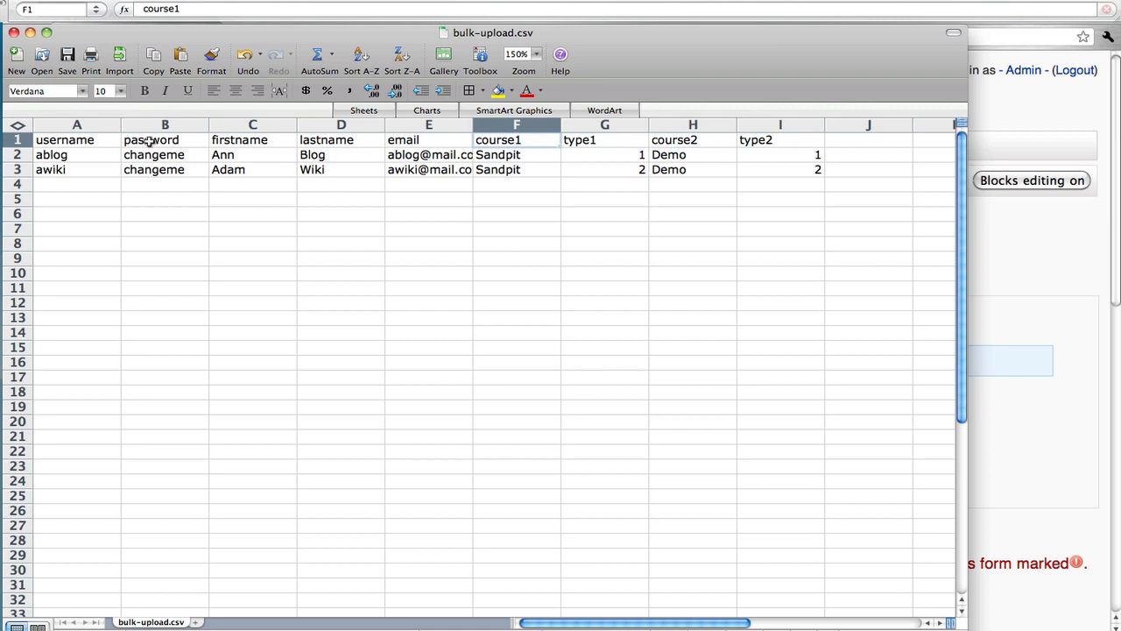
{"action": "left_click", "coordinate": [515, 154]}
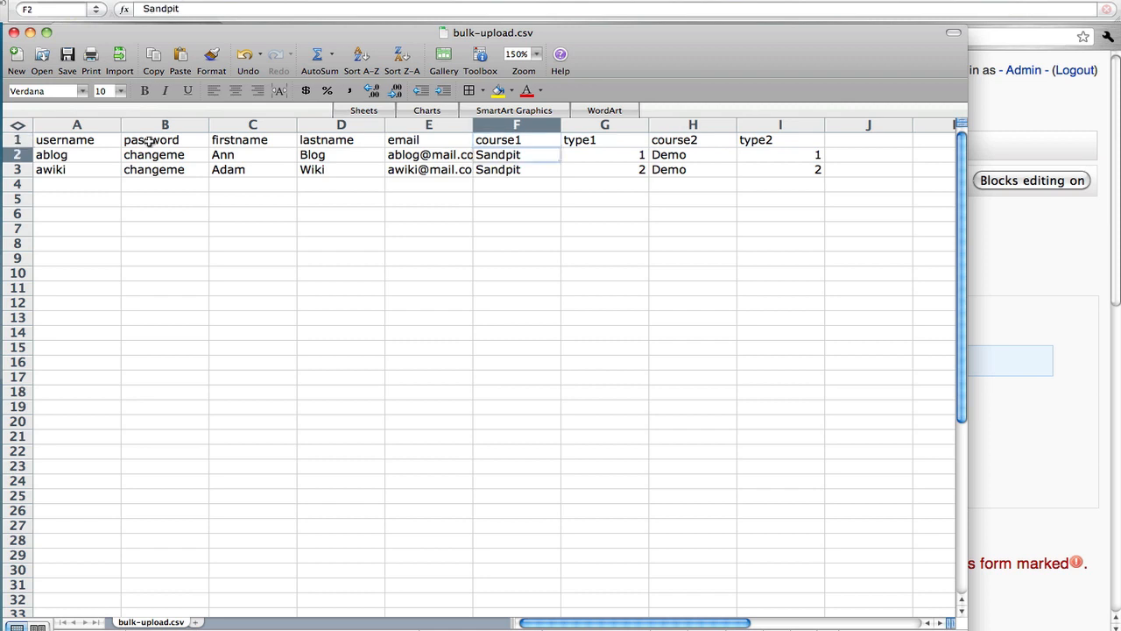
{"action": "left_click", "coordinate": [605, 154]}
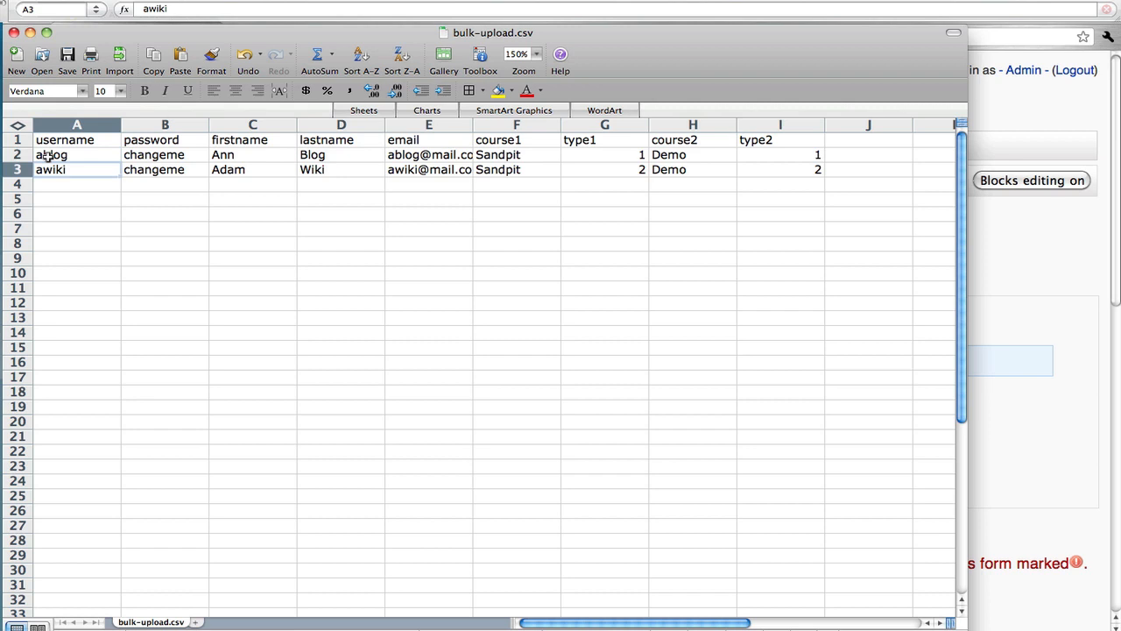
{"action": "left_click", "coordinate": [77, 154]}
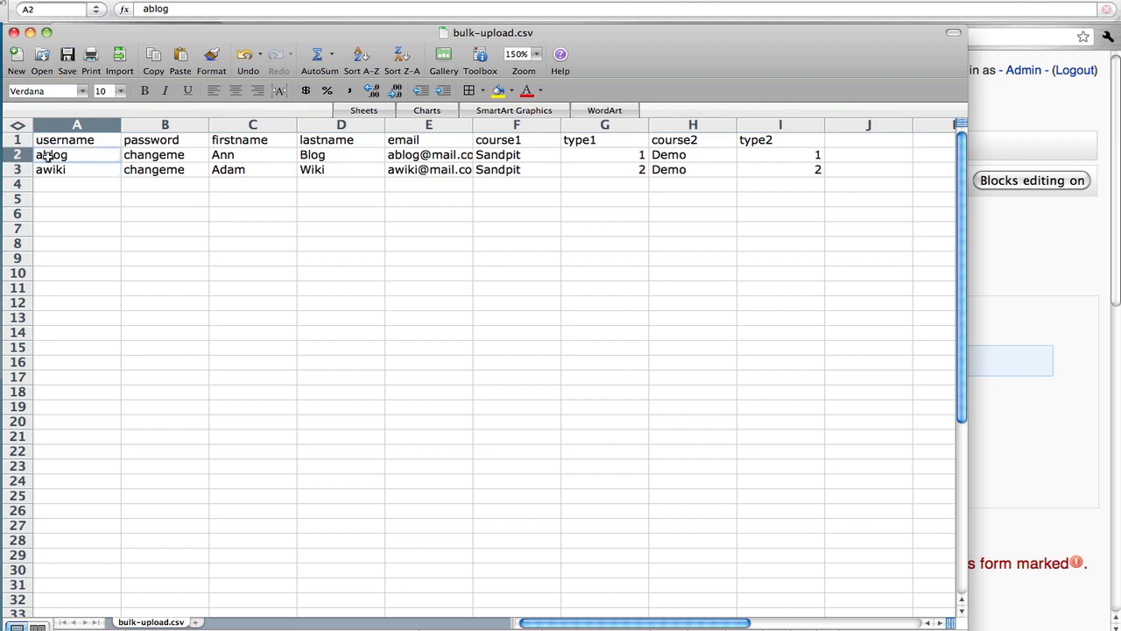
{"action": "left_click", "coordinate": [63, 140]}
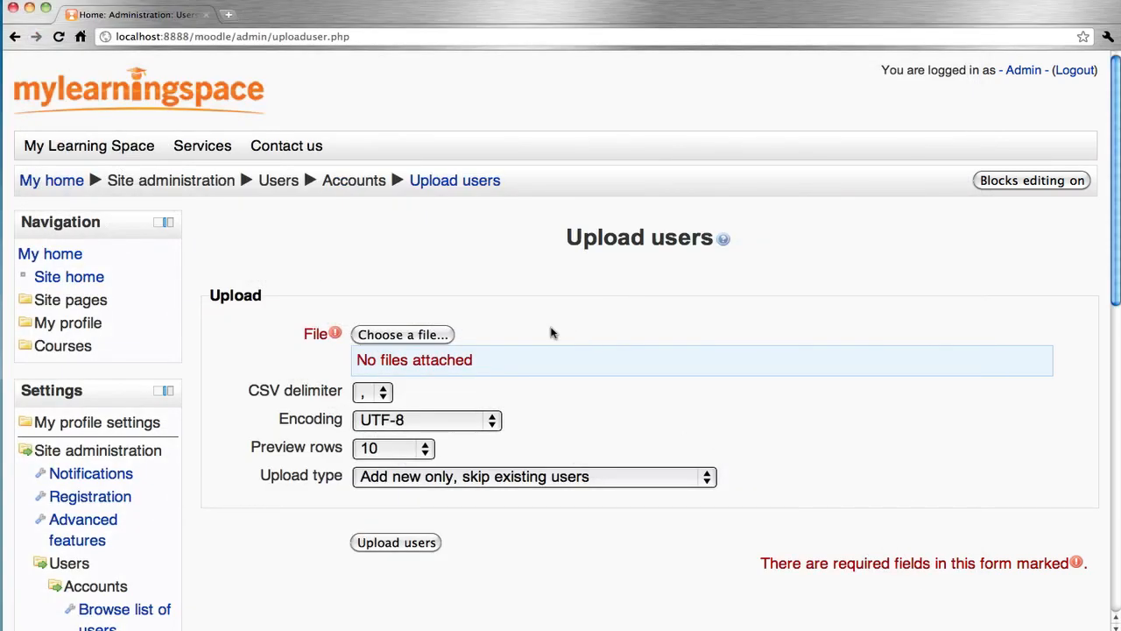
- Attach bulk-upload.csv from the computer through the Upload users file picker
{"action": "left_click", "coordinate": [402, 332]}
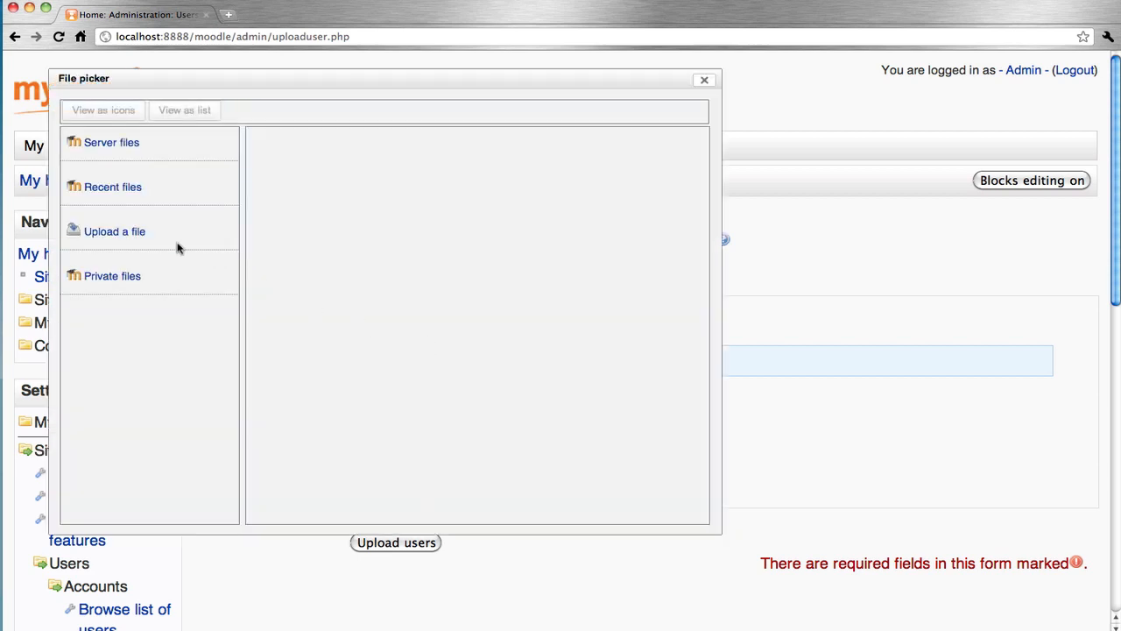
{"action": "left_click", "coordinate": [116, 231]}
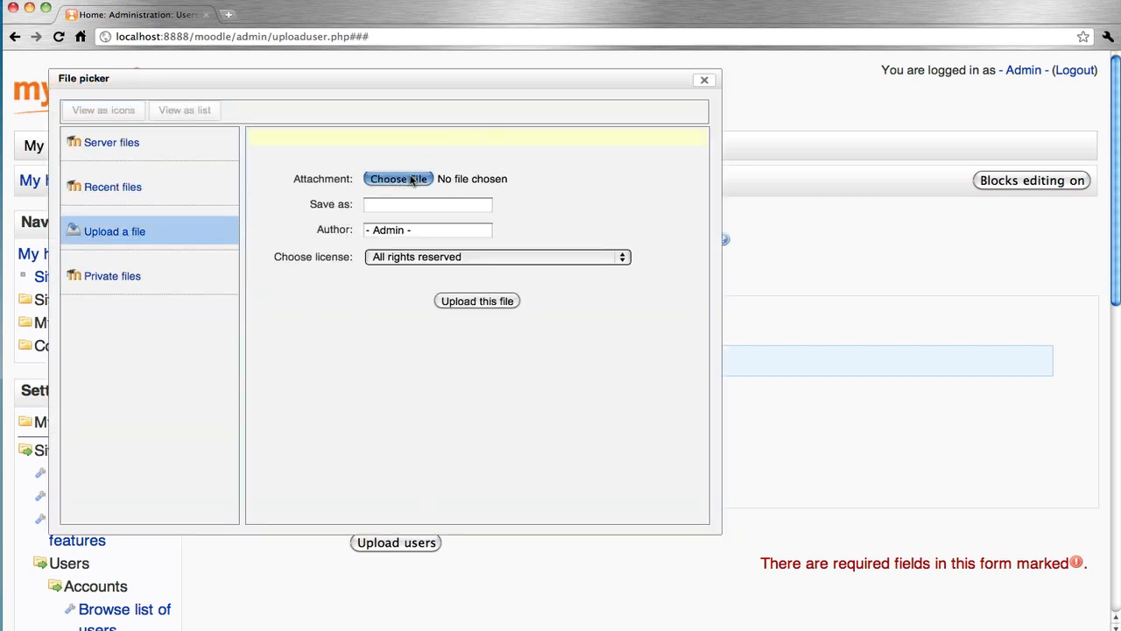
{"action": "left_click", "coordinate": [398, 179]}
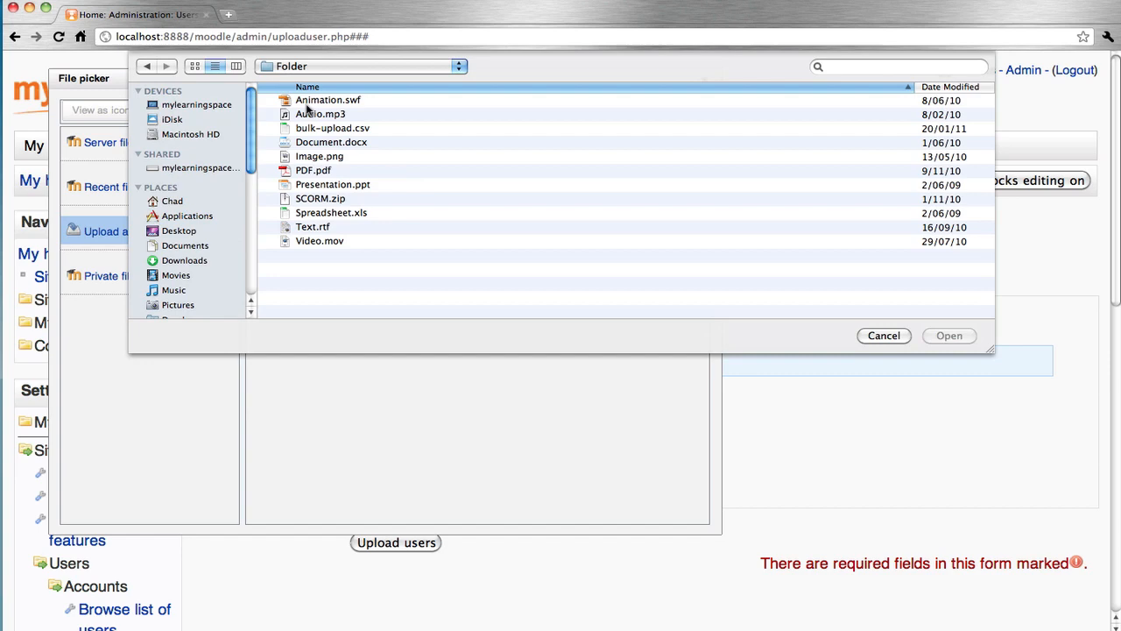
{"action": "left_click", "coordinate": [333, 128]}
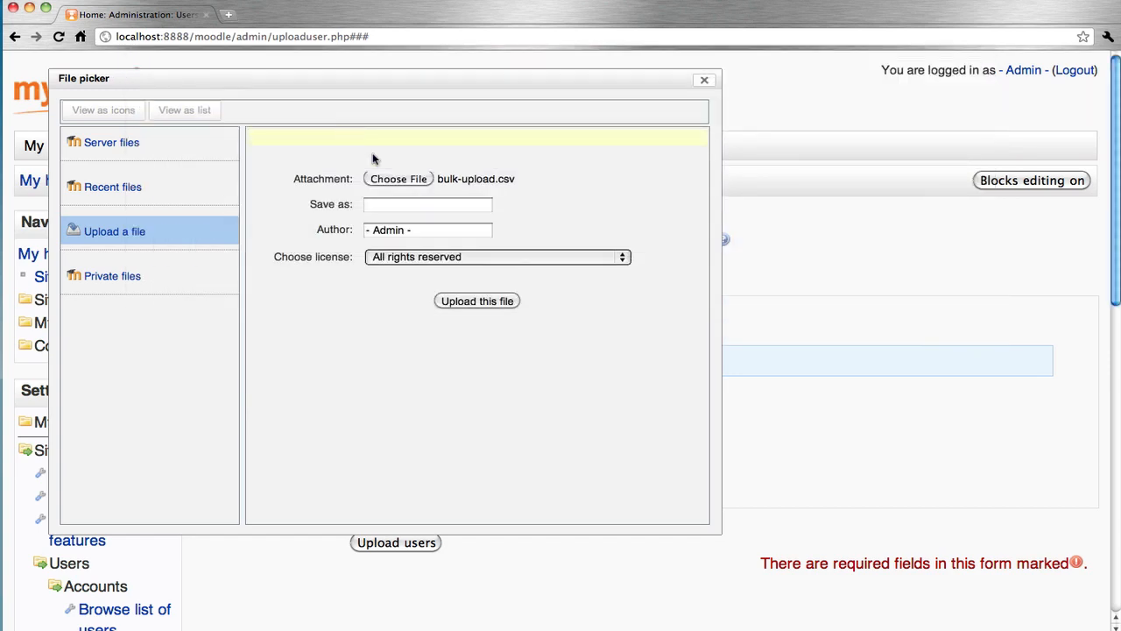
{"action": "left_click", "coordinate": [476, 302]}
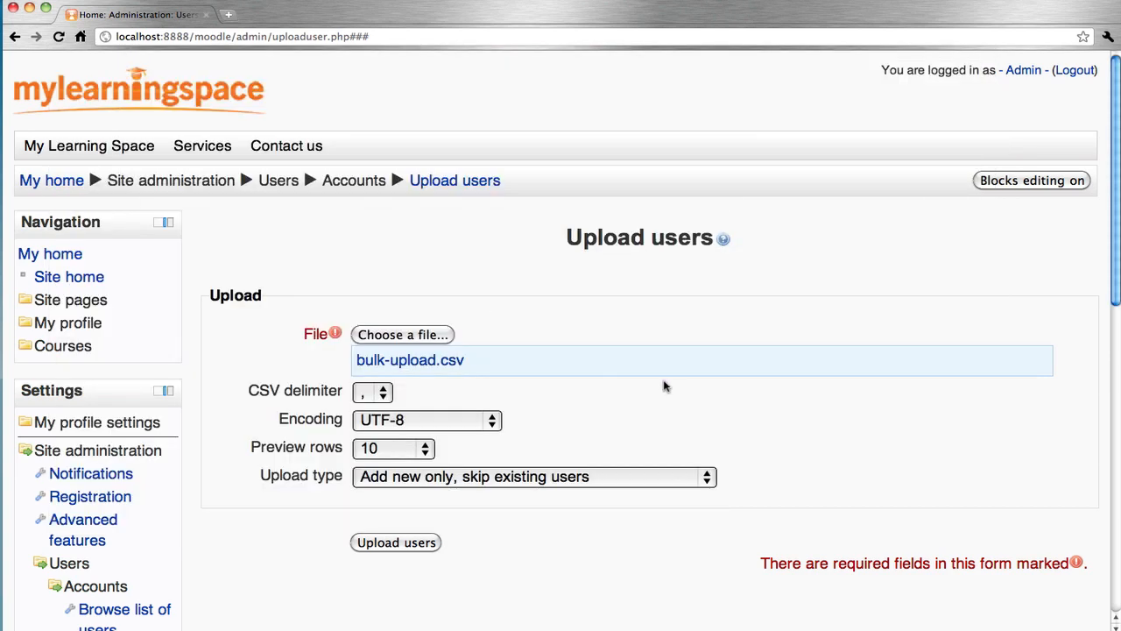
- Keep upload type 'Add new only, skip existing users' and submit the CSV for preview
{"action": "scroll", "scroll_direction": "down", "scroll_amount": 3}
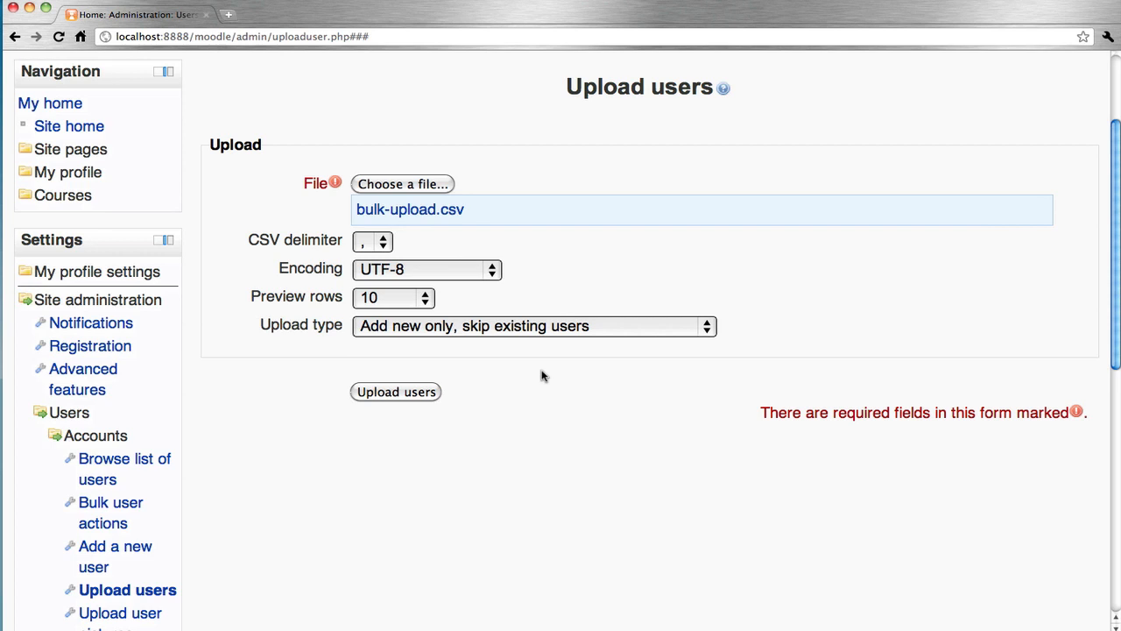
{"action": "mouse_move", "coordinate": [525, 354]}
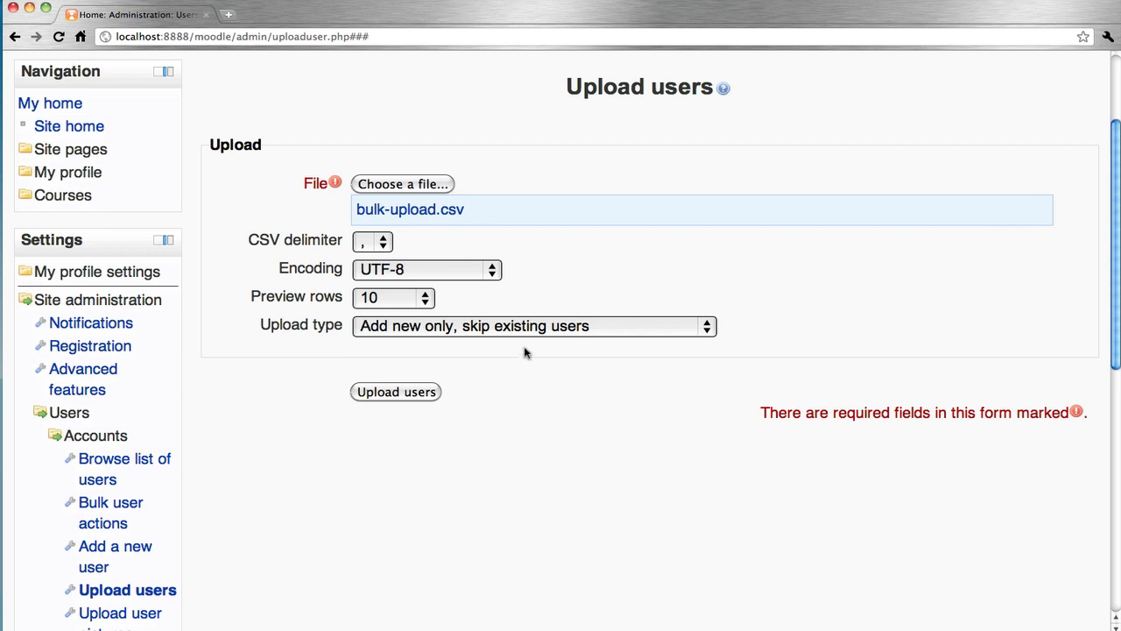
{"action": "left_click", "coordinate": [533, 326]}
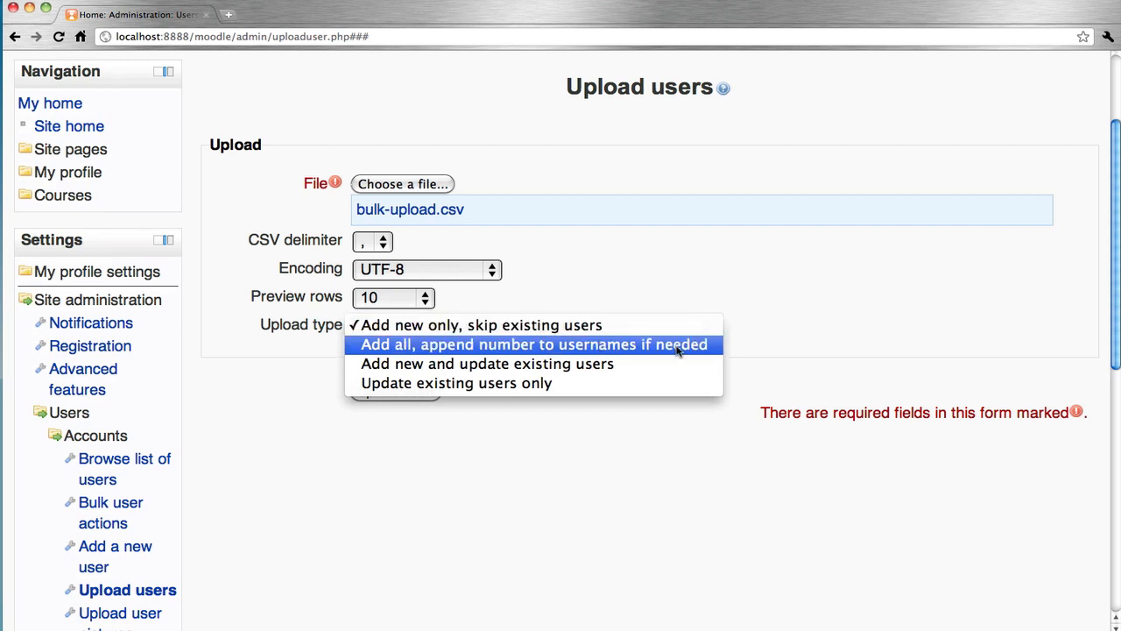
{"action": "mouse_move", "coordinate": [585, 362]}
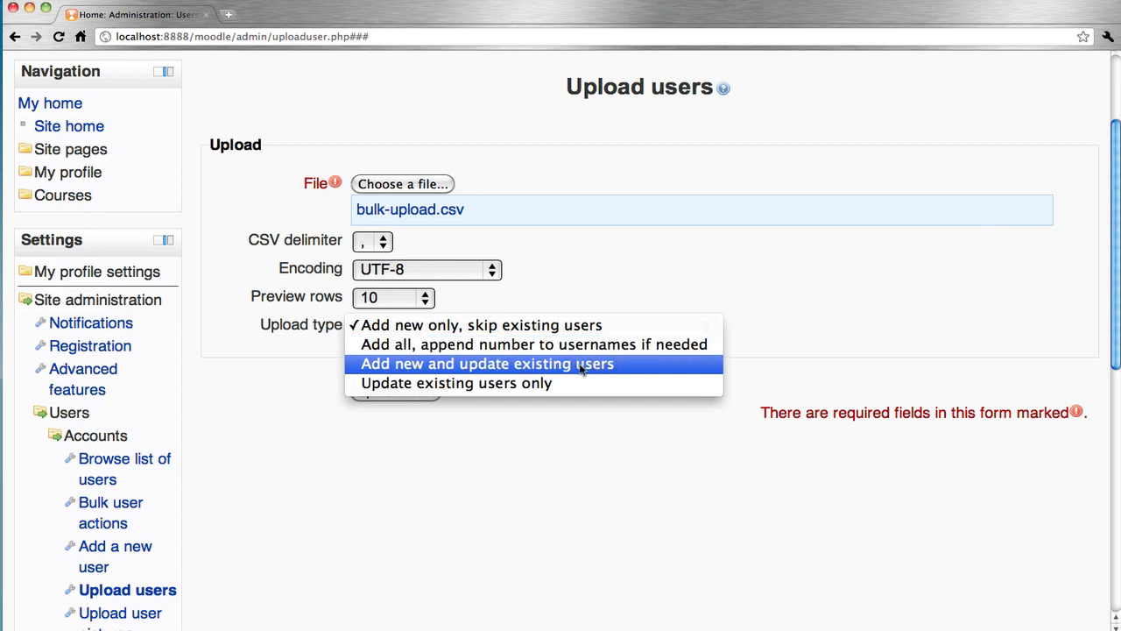
{"action": "mouse_move", "coordinate": [517, 382]}
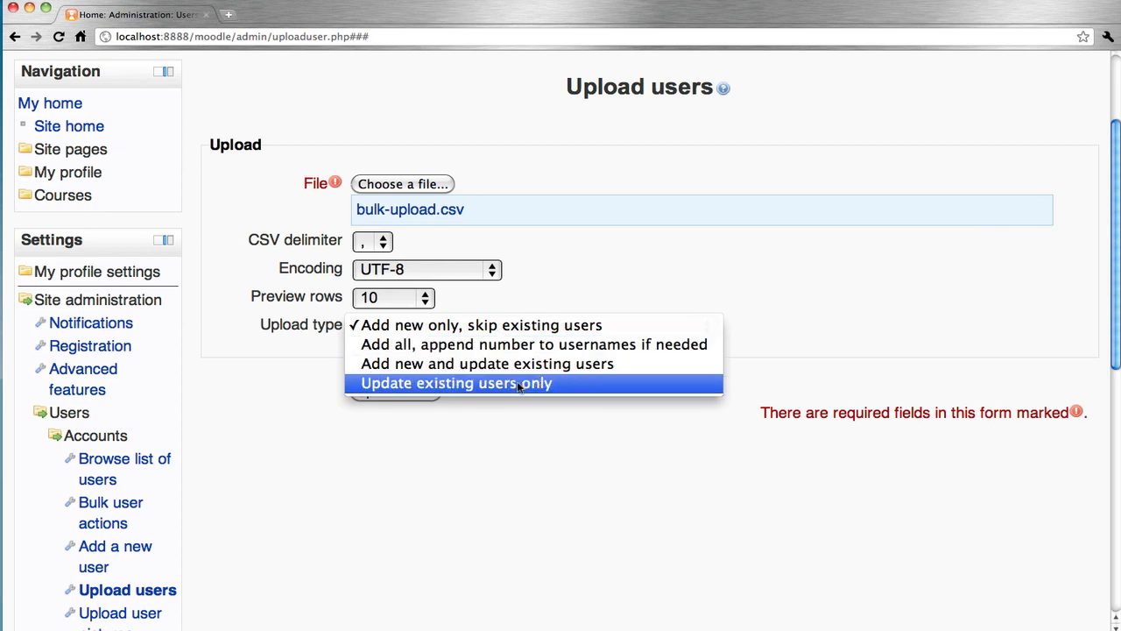
{"action": "left_click", "coordinate": [480, 324]}
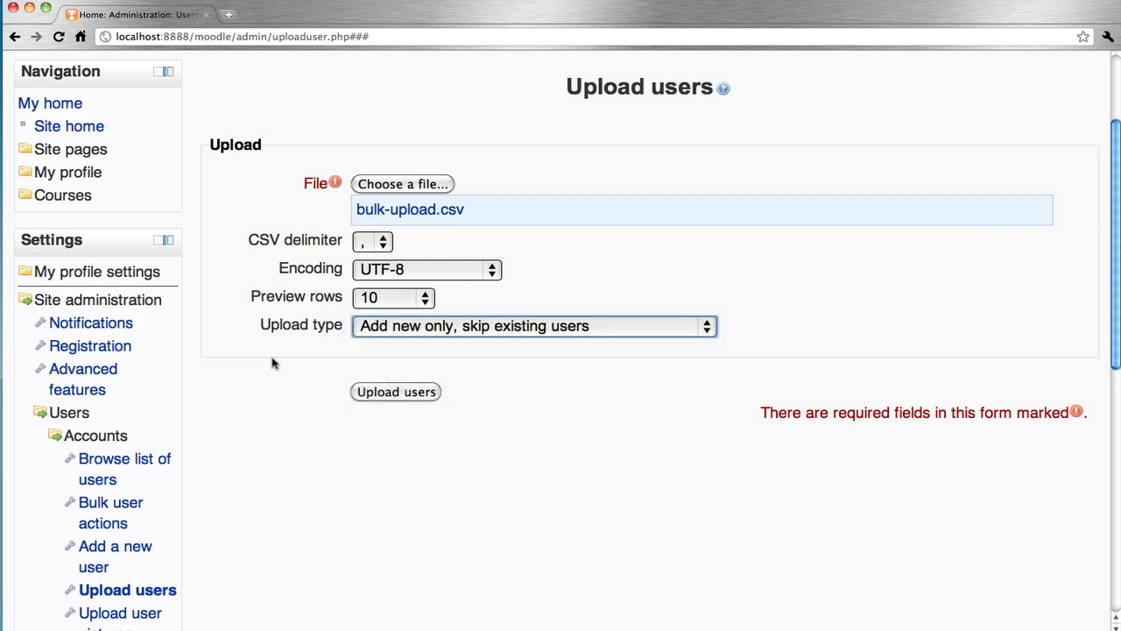
{"action": "left_click", "coordinate": [396, 393]}
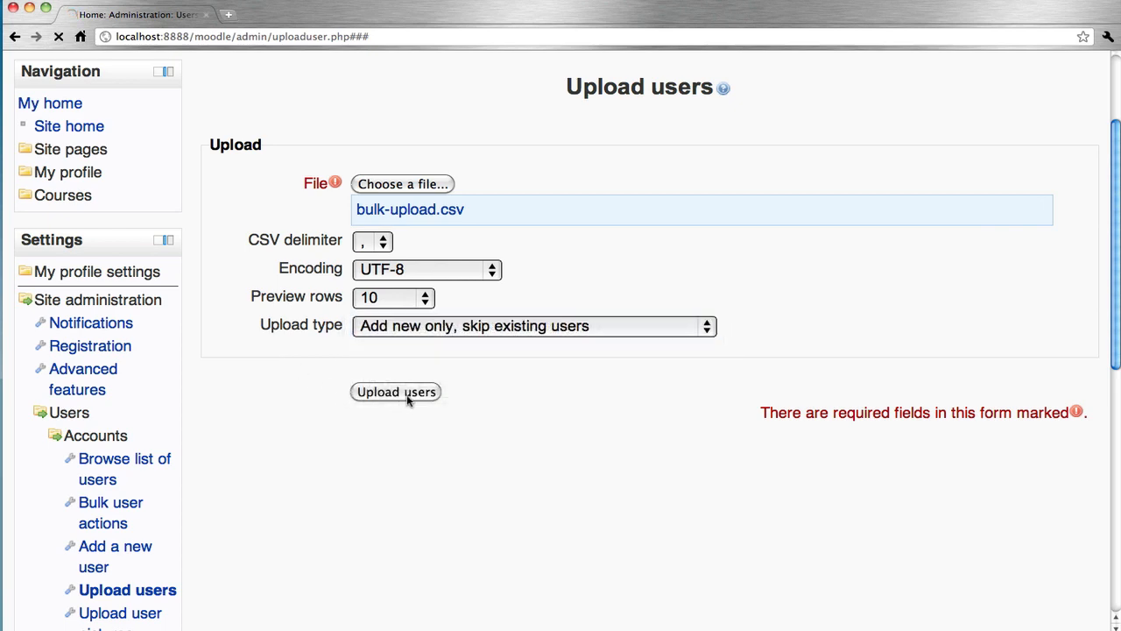
- Review the two-user preview, settings and default values, then run the upload
{"action": "left_click", "coordinate": [395, 393]}
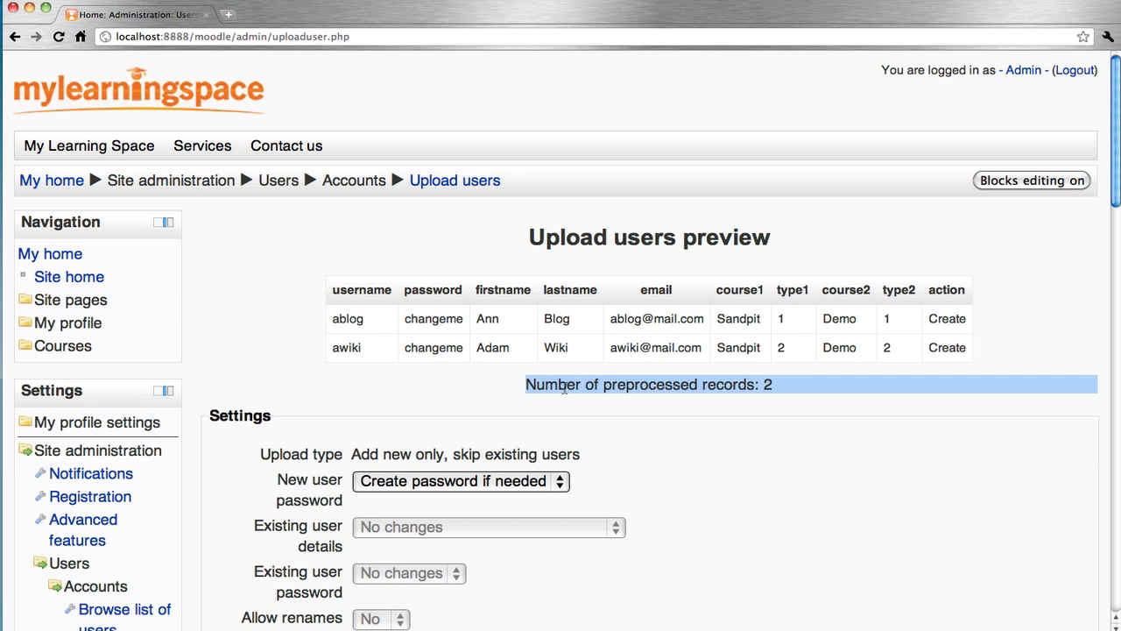
{"action": "mouse_move", "coordinate": [697, 399]}
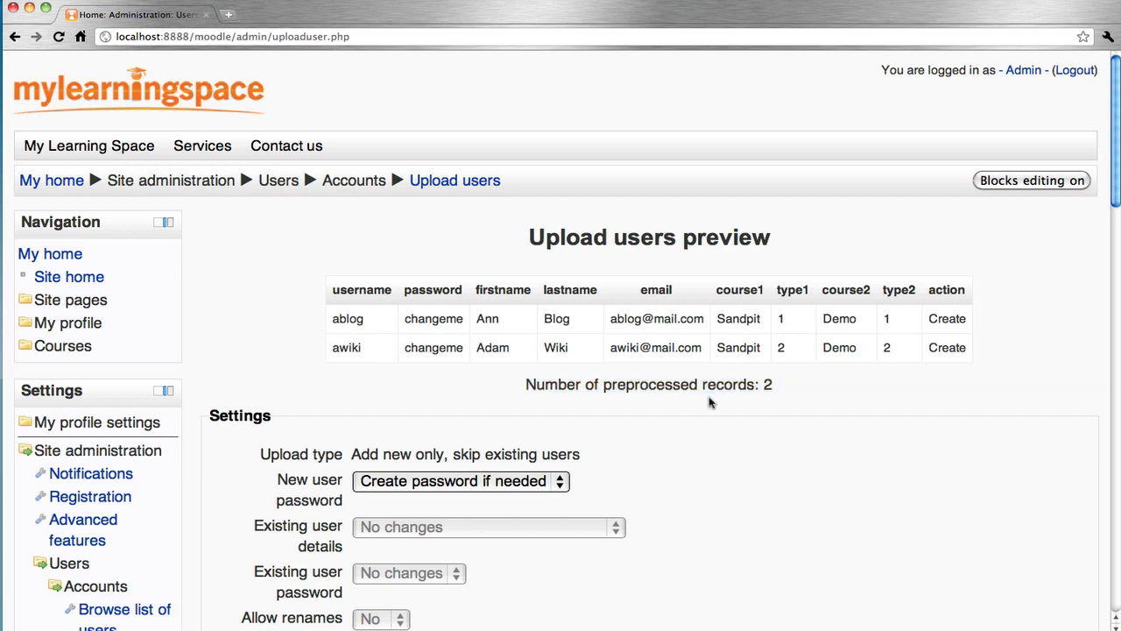
{"action": "scroll", "scroll_direction": "down", "scroll_amount": 3}
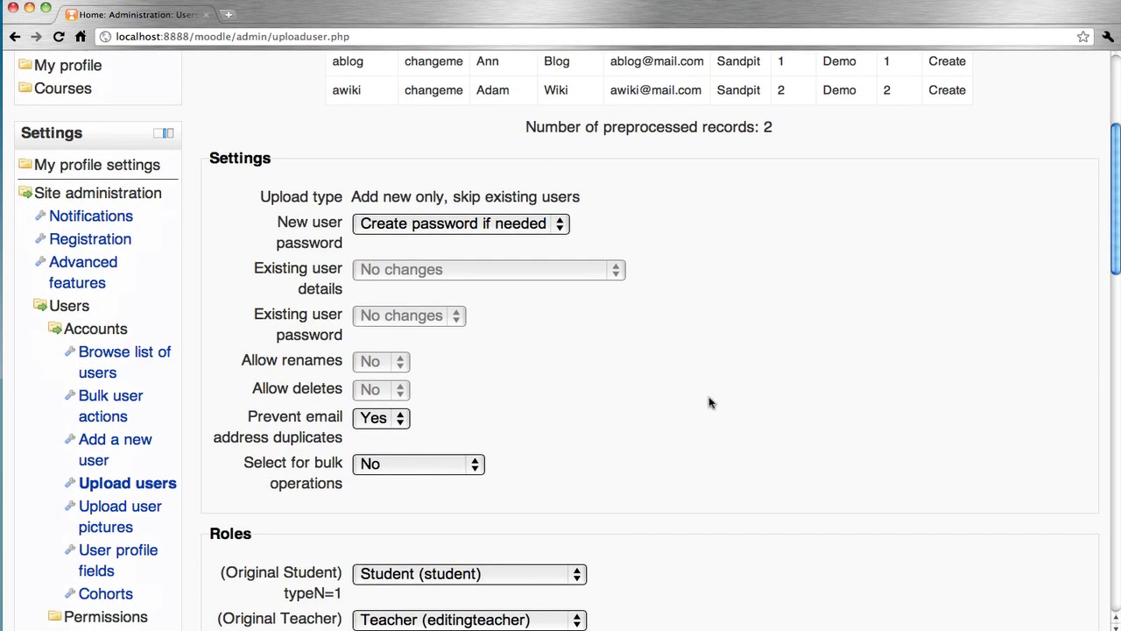
{"action": "scroll", "scroll_direction": "down", "scroll_amount": 3}
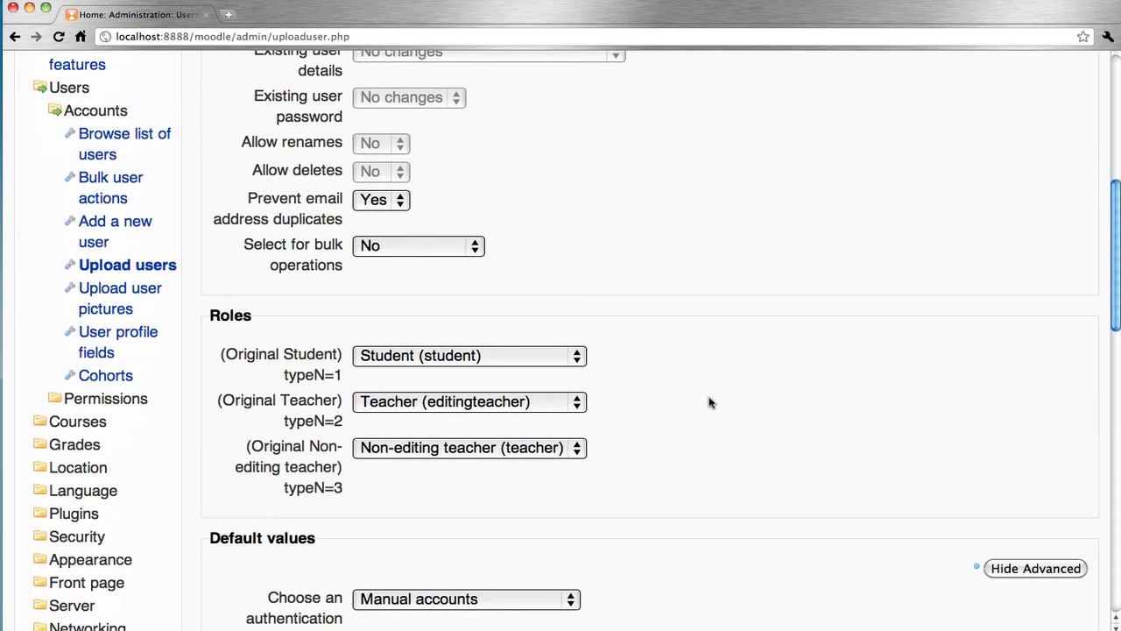
{"action": "scroll", "scroll_direction": "up", "scroll_amount": 3}
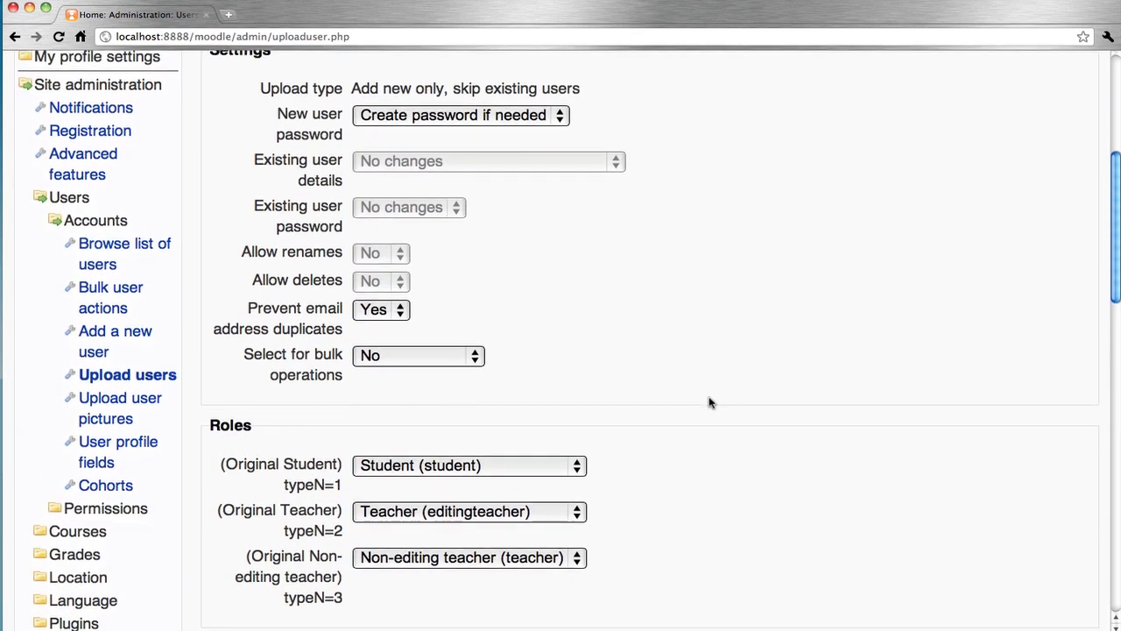
{"action": "scroll", "scroll_direction": "down", "scroll_amount": 3}
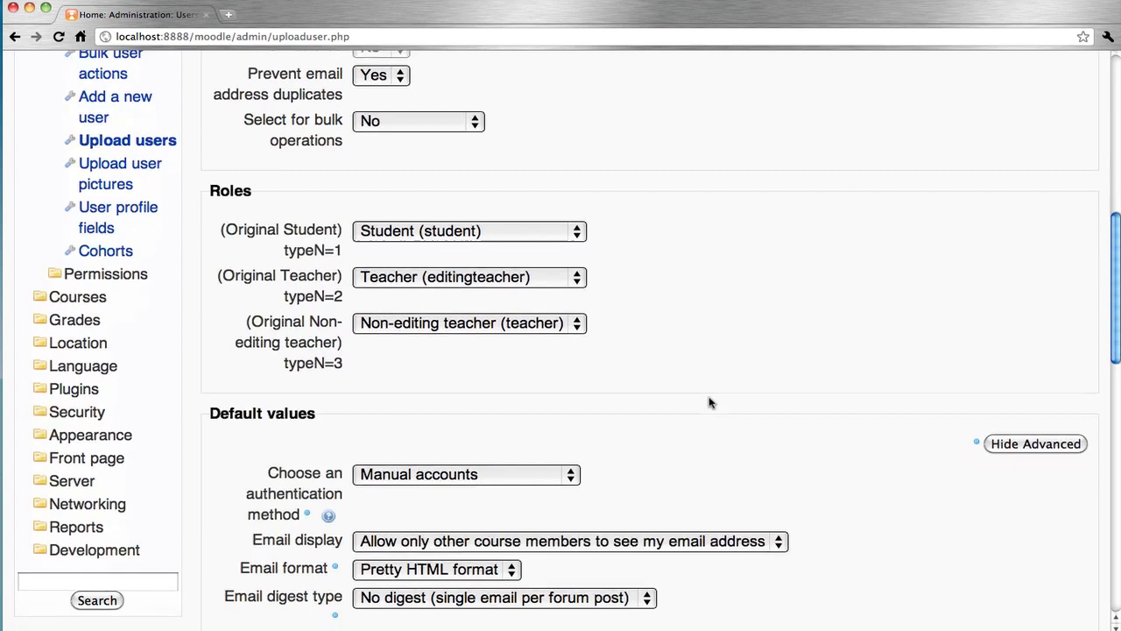
{"action": "scroll", "scroll_direction": "down", "scroll_amount": 3}
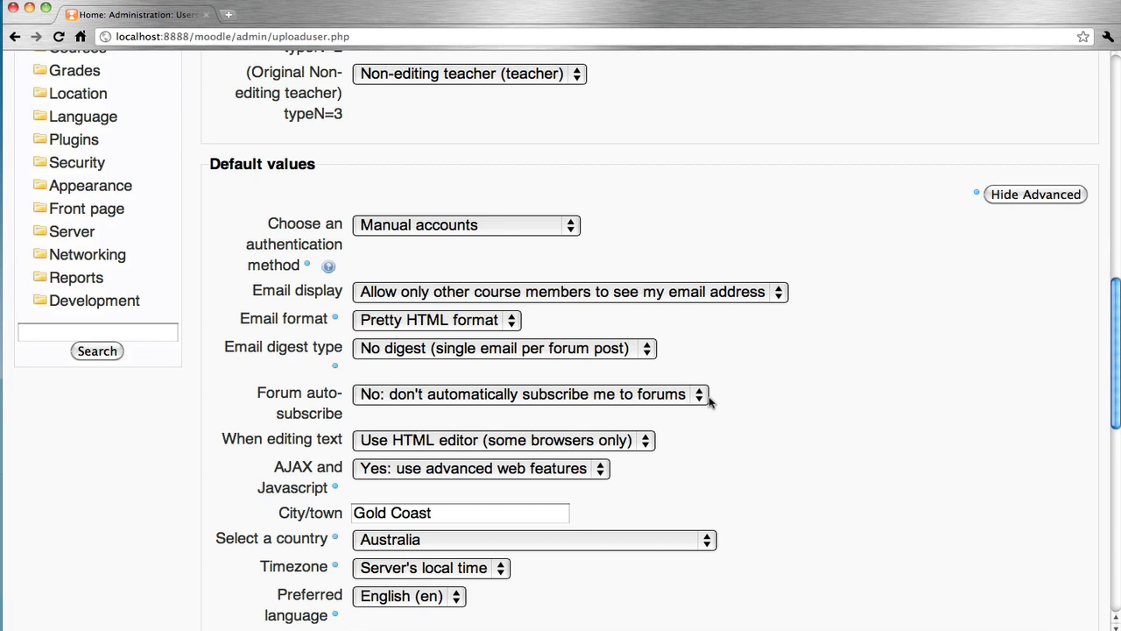
{"action": "scroll", "scroll_direction": "down", "scroll_amount": 3}
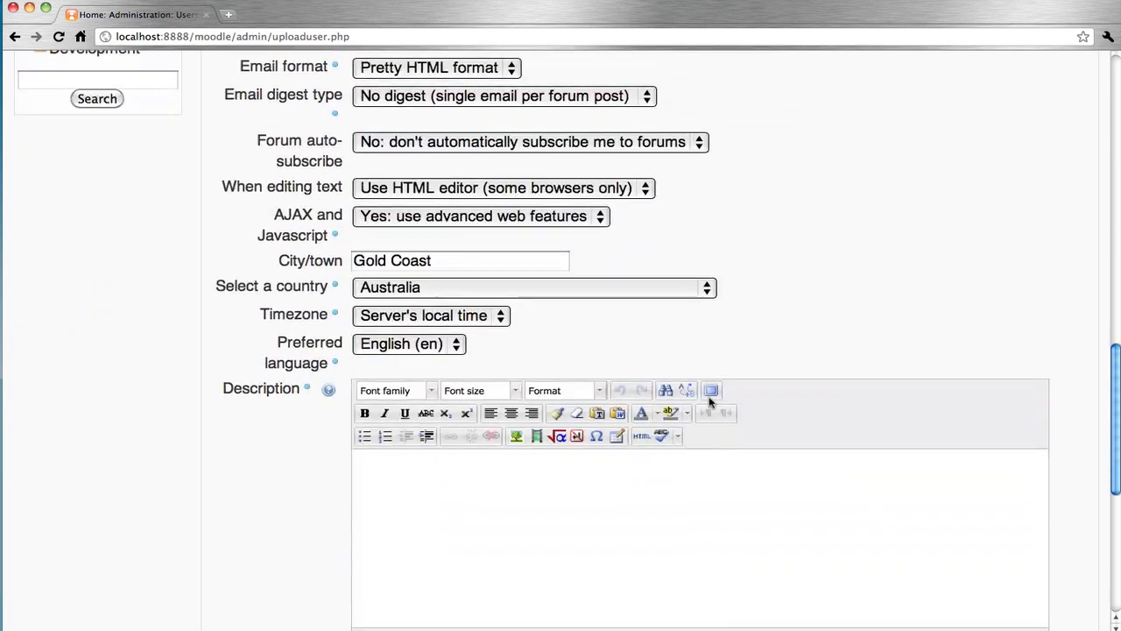
{"action": "scroll", "scroll_direction": "down", "scroll_amount": 3}
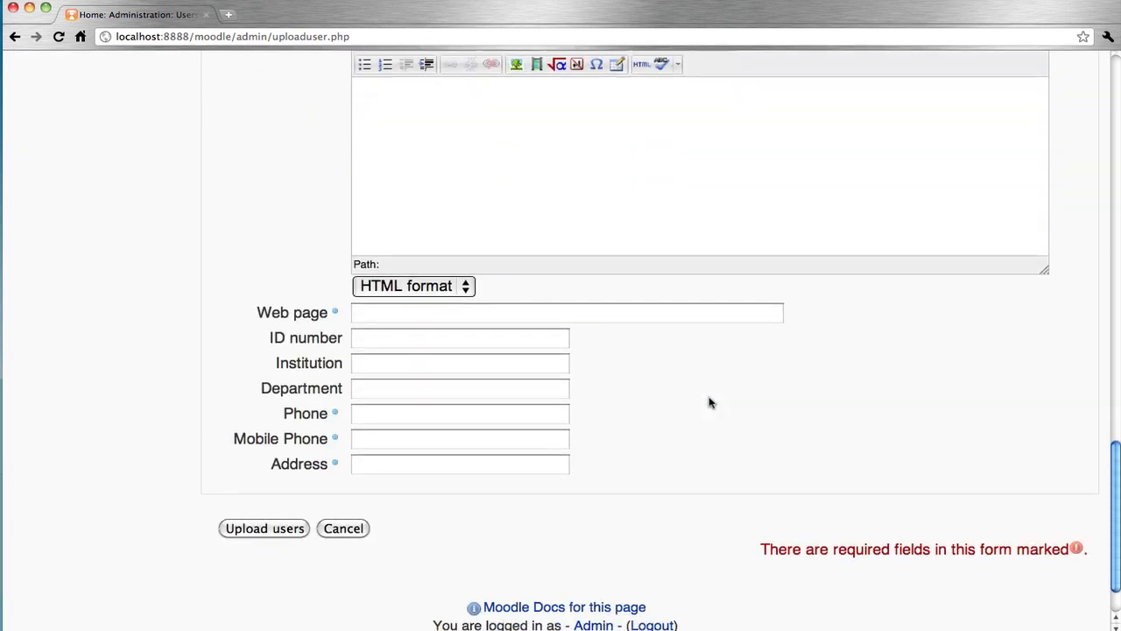
{"action": "left_click", "coordinate": [262, 527]}
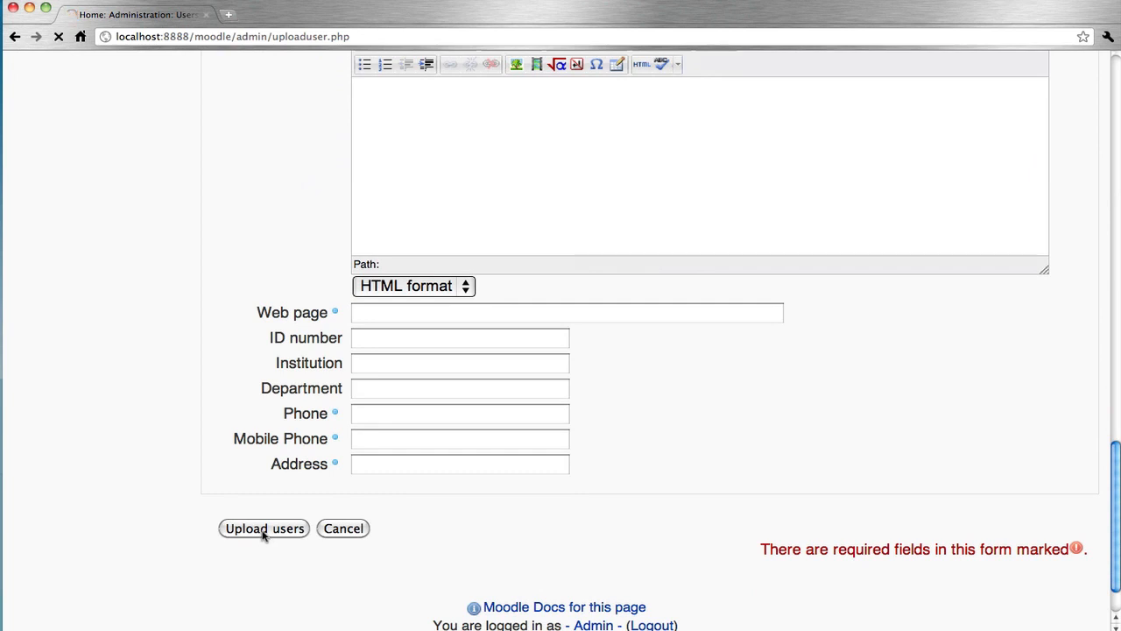
- Review the results showing ablog and awiki created with changeme passwords and zero errors
{"action": "left_click", "coordinate": [263, 529]}
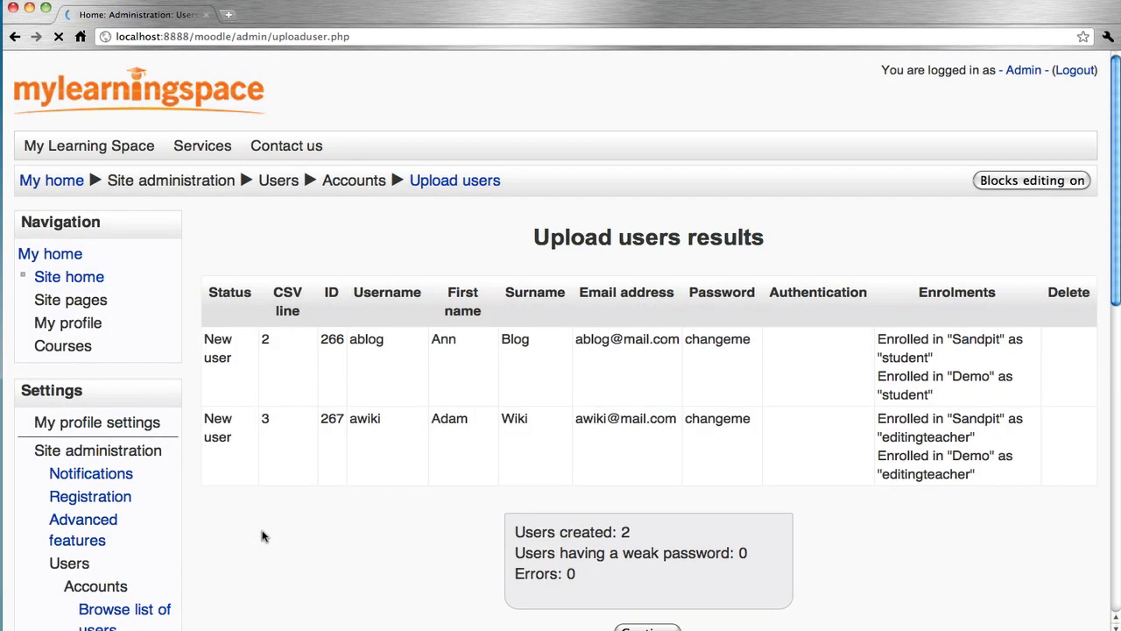
{"action": "scroll", "scroll_direction": "down", "scroll_amount": 3}
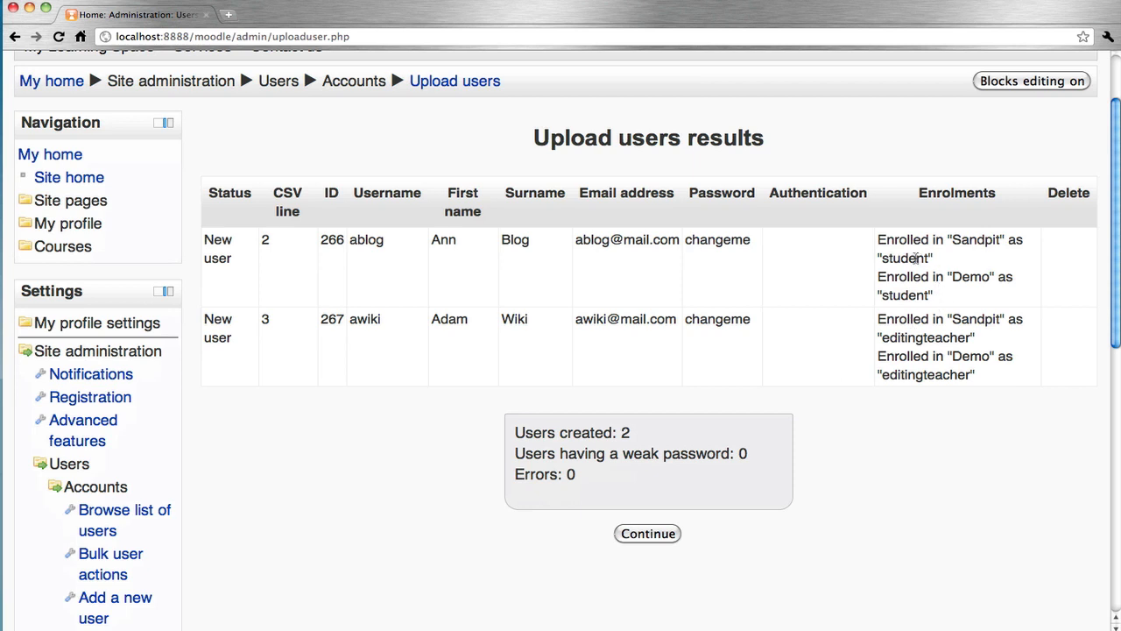
{"action": "mouse_move", "coordinate": [707, 238]}
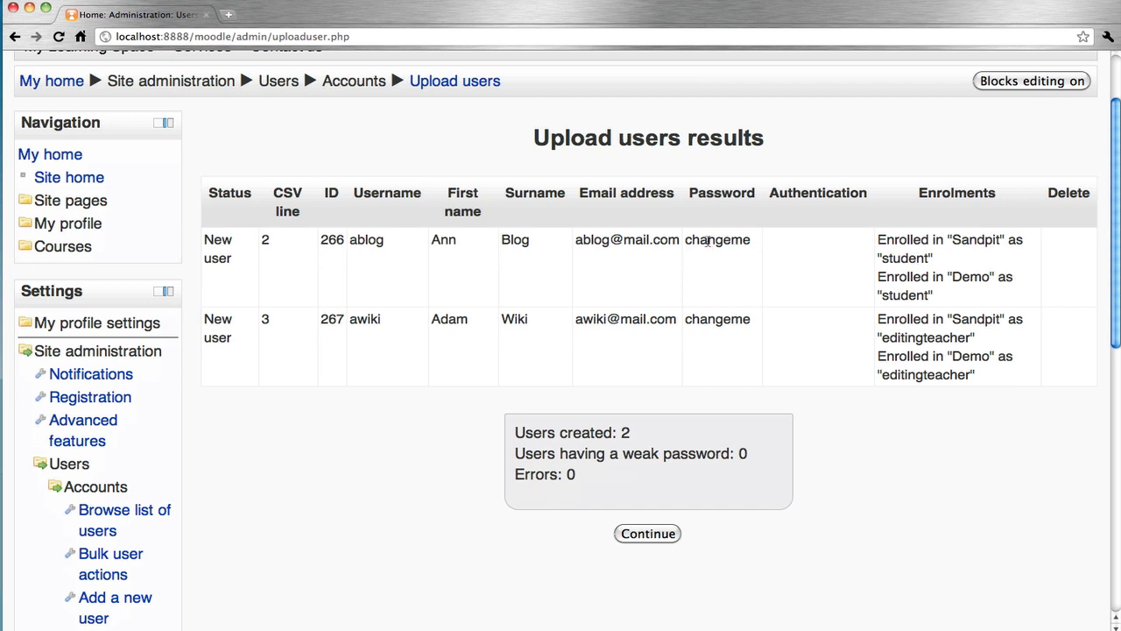
{"action": "double_click", "coordinate": [718, 238]}
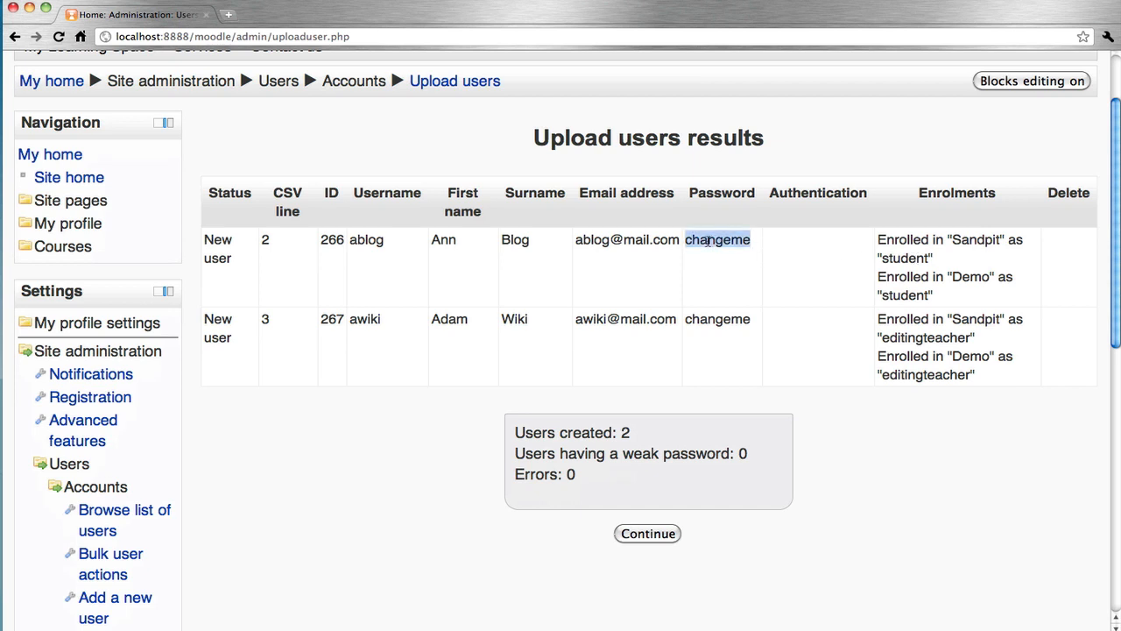